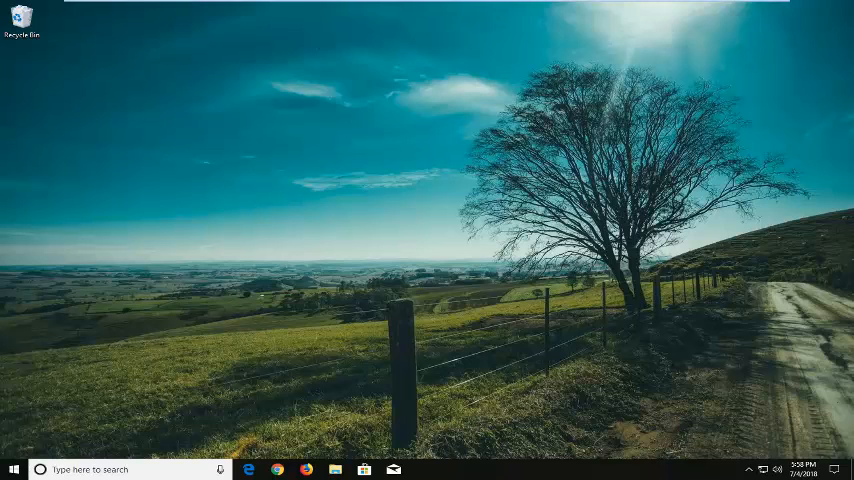
pyautogui.moveTo(350, 303)
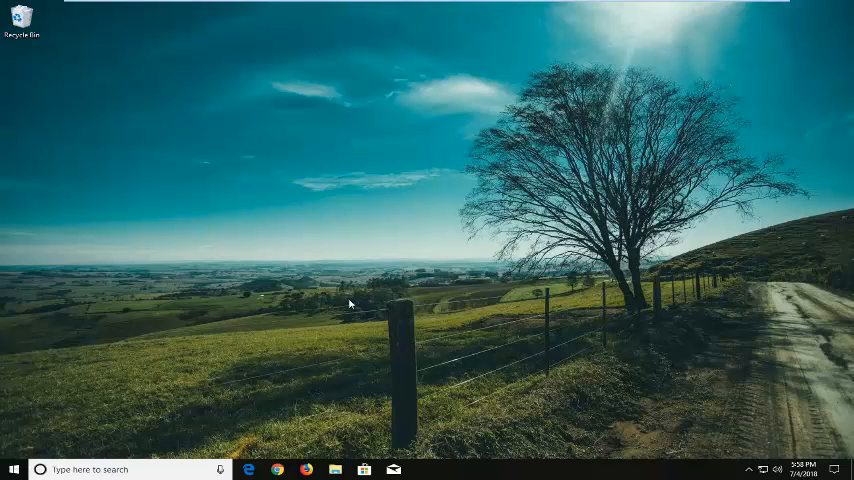
# - Search the Start menu for 'settings' and launch the Settings app
pyautogui.click(12, 469)
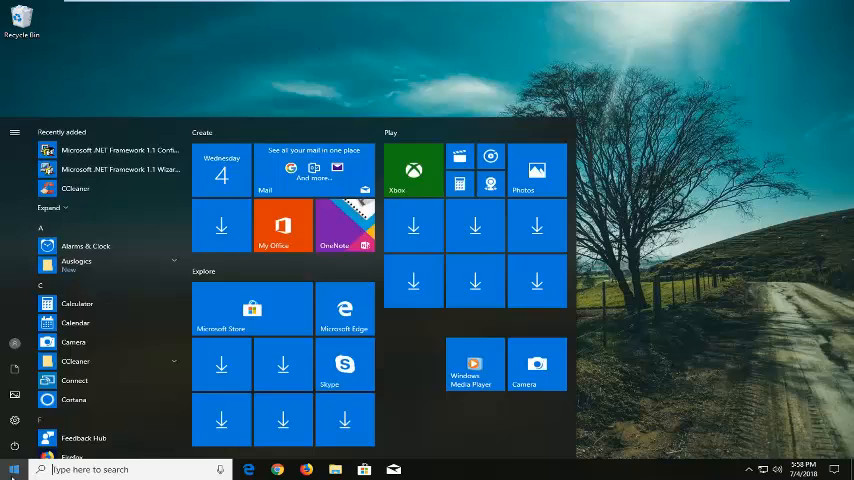
pyautogui.write('settings')
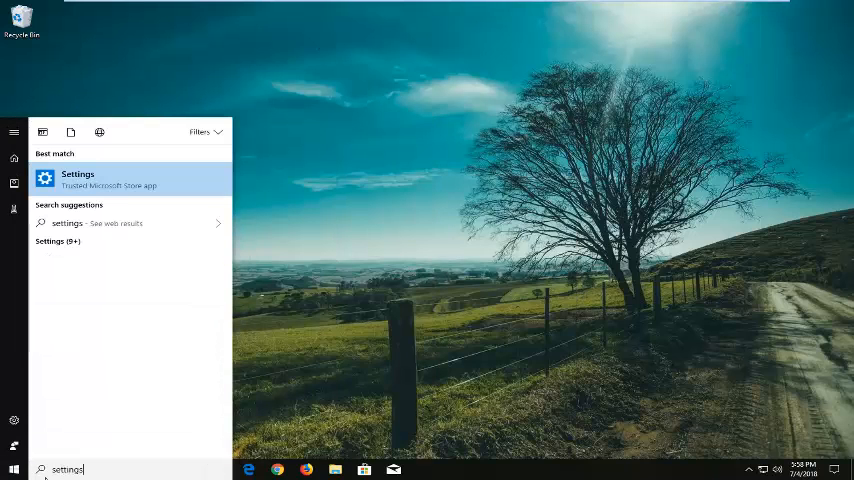
pyautogui.moveTo(90, 184)
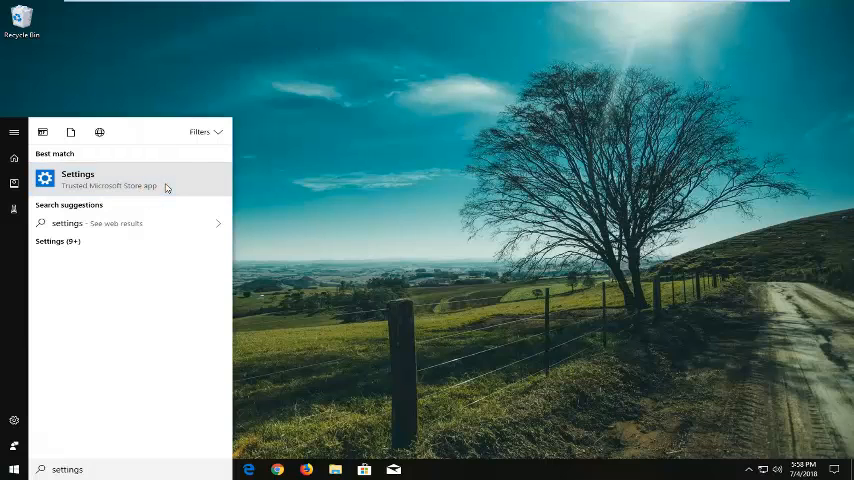
pyautogui.click(78, 179)
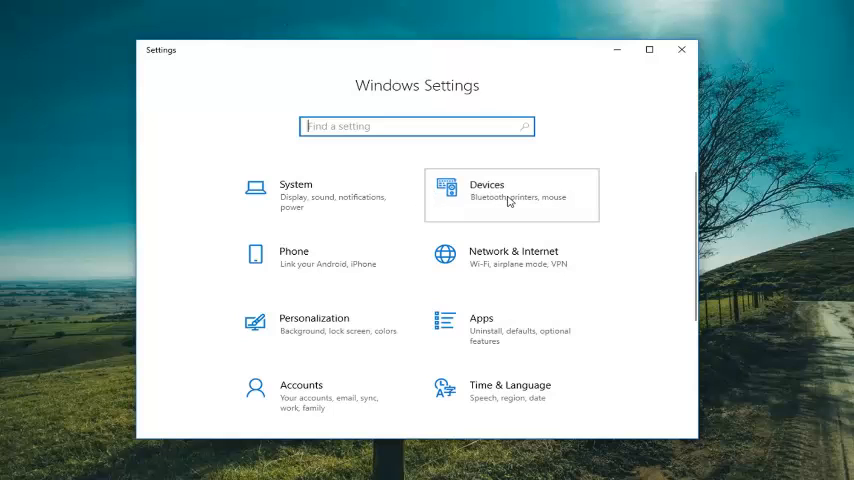
# - Under Devices > Mouse, confirm the primary button is set to Left
pyautogui.click(510, 195)
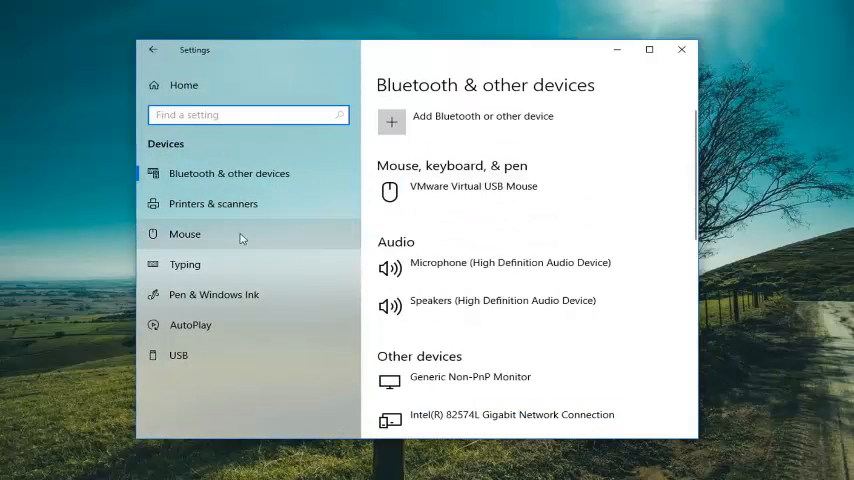
pyautogui.click(184, 233)
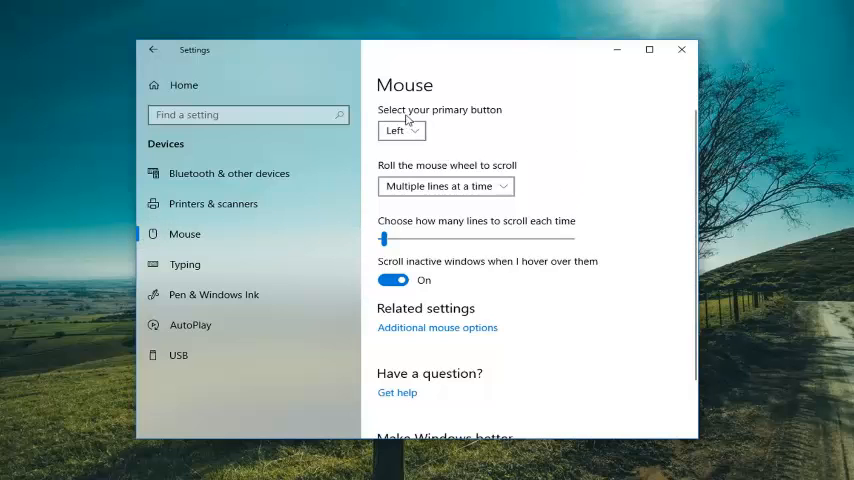
pyautogui.click(400, 131)
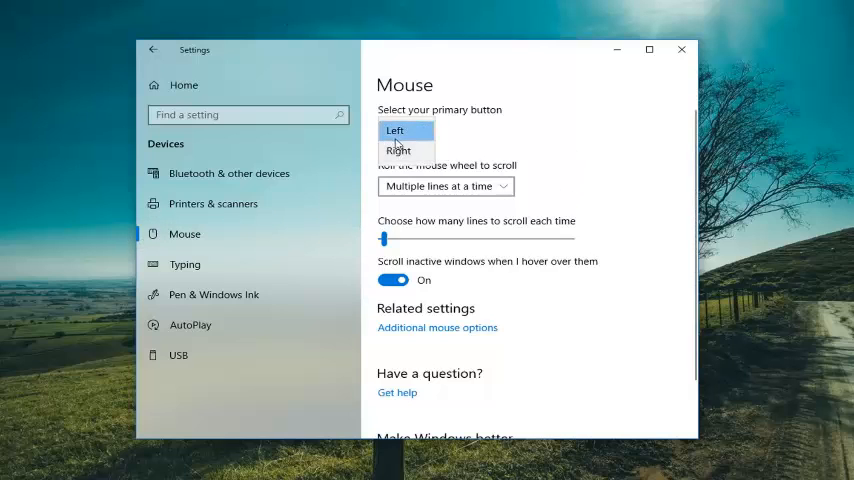
pyautogui.click(395, 130)
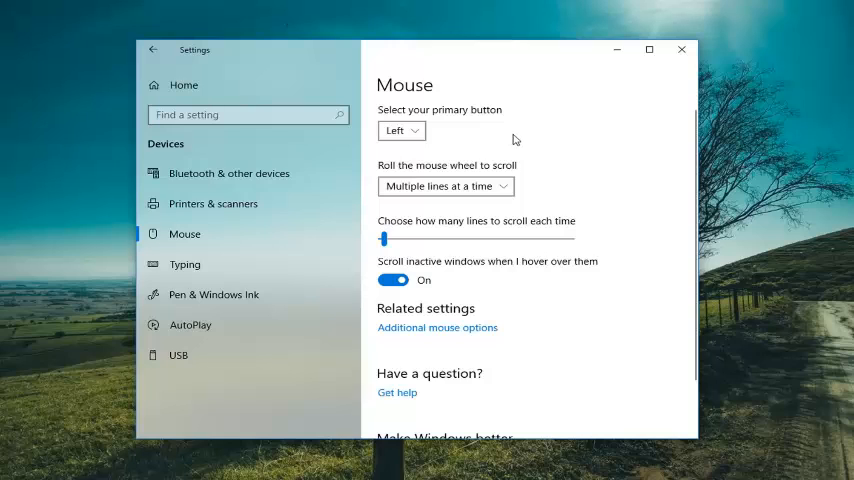
pyautogui.moveTo(491, 127)
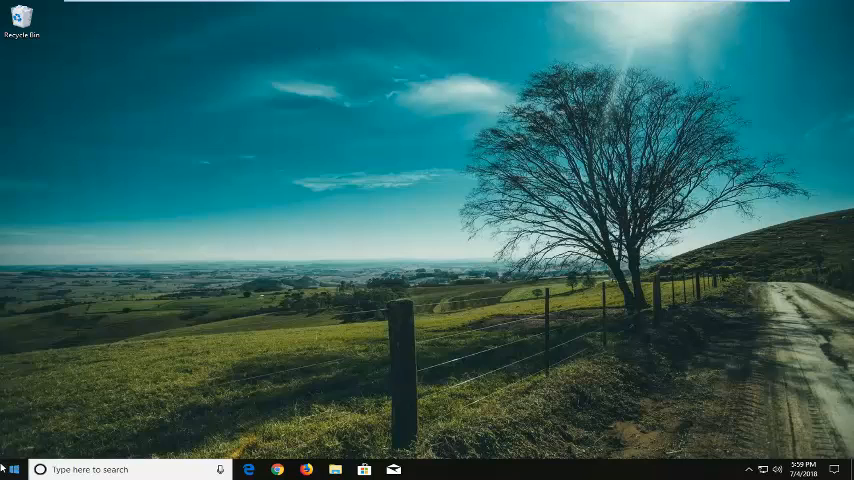
# - Search the Start menu for 'cmd' to find Command Prompt
pyautogui.click(13, 469)
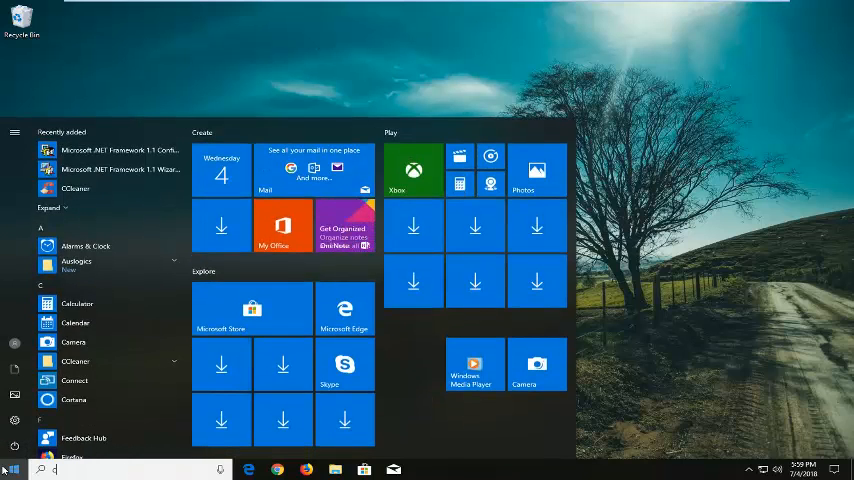
pyautogui.write('cmd')
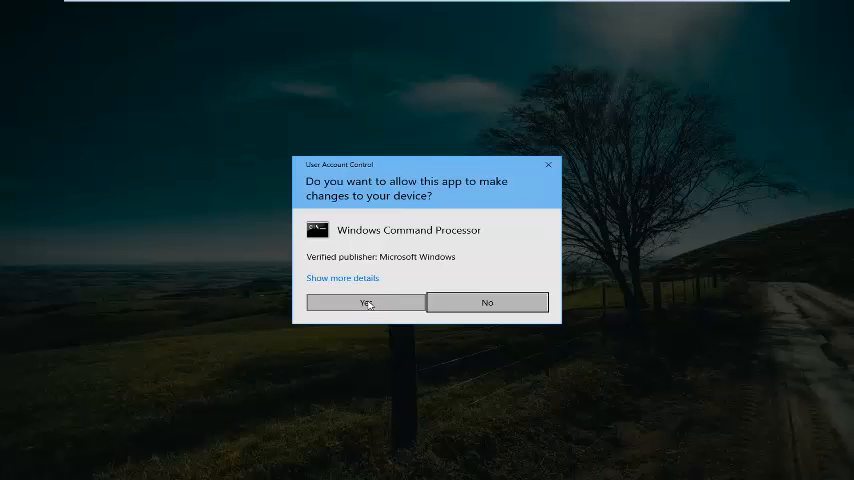
# - Approve the UAC prompt and run 'DISM /Online /Cleanup-Image /RestoreHealth'
pyautogui.click(365, 302)
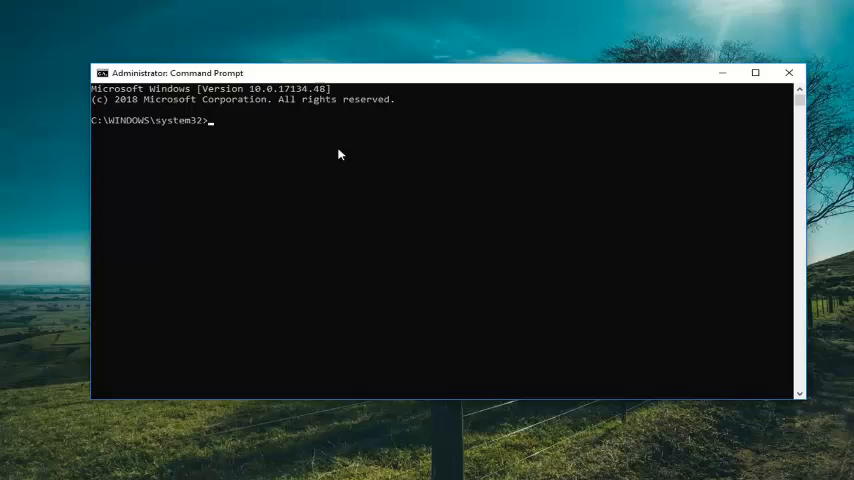
pyautogui.write('DISM /Online /Cleanup-Image /RestoreHealth')
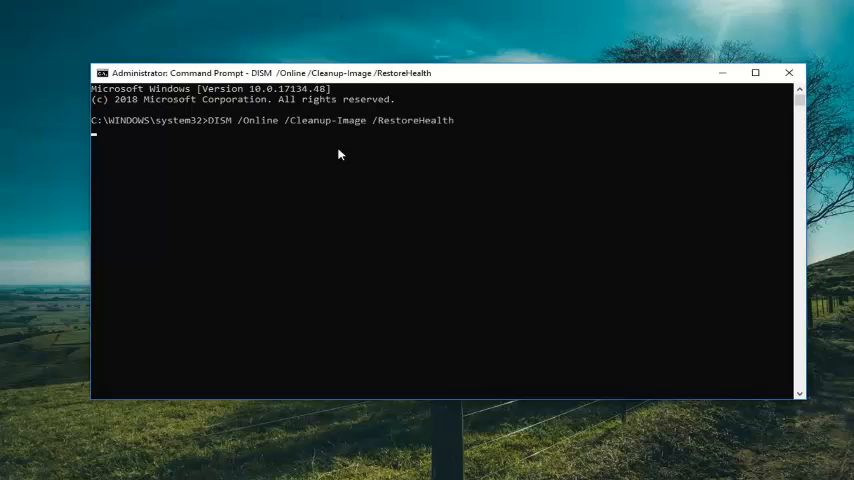
pyautogui.press('Enter')
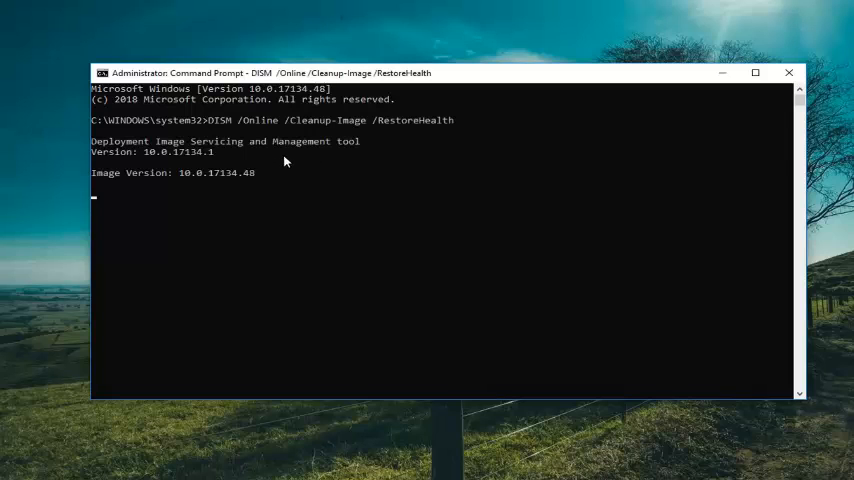